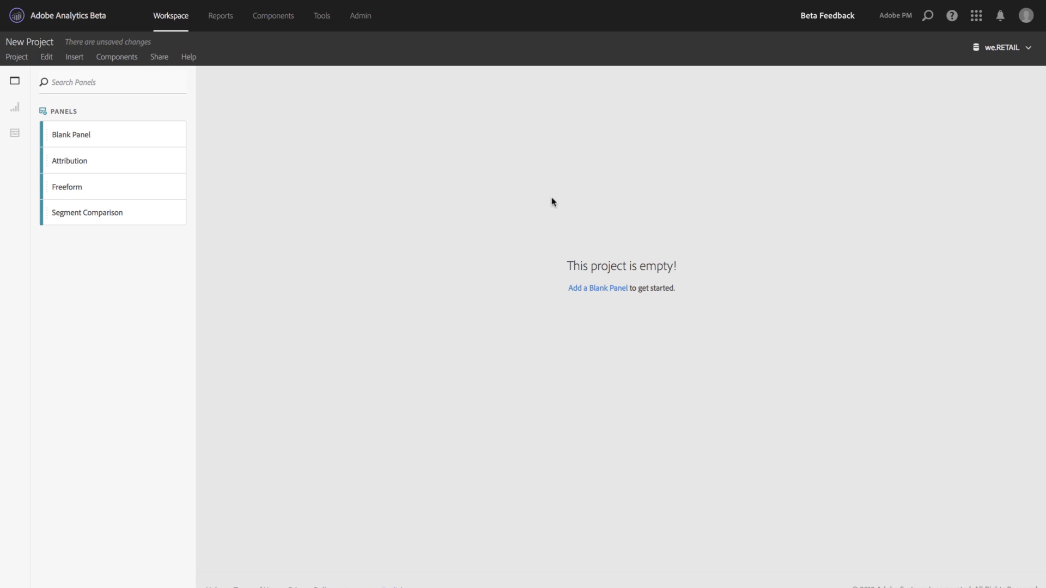
mouse_move(537, 203)
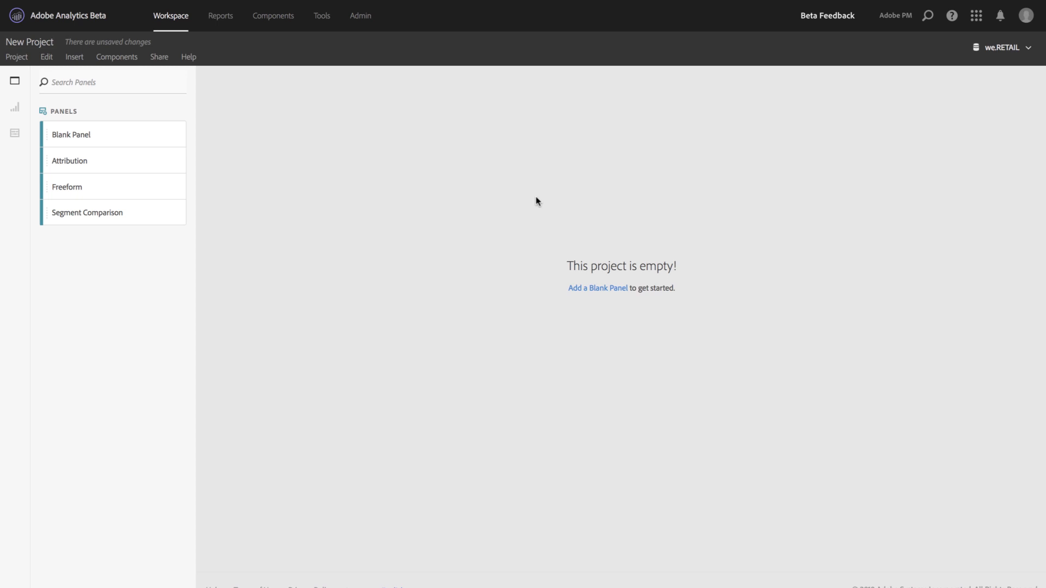
mouse_move(70, 164)
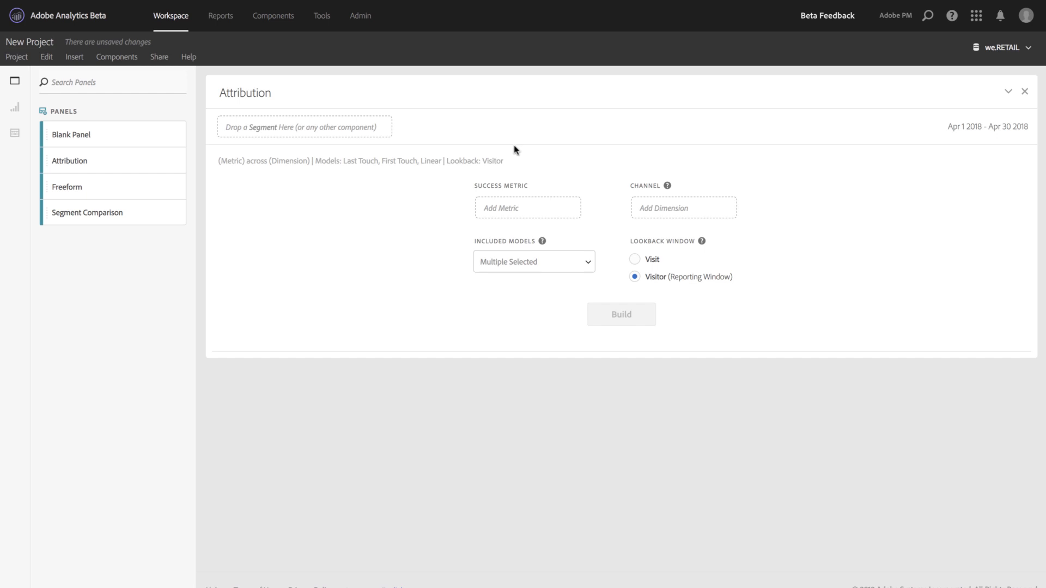
Use Orders as success metric and Marketing Channel as channel, and include the U Shaped model.
left_click(14, 133)
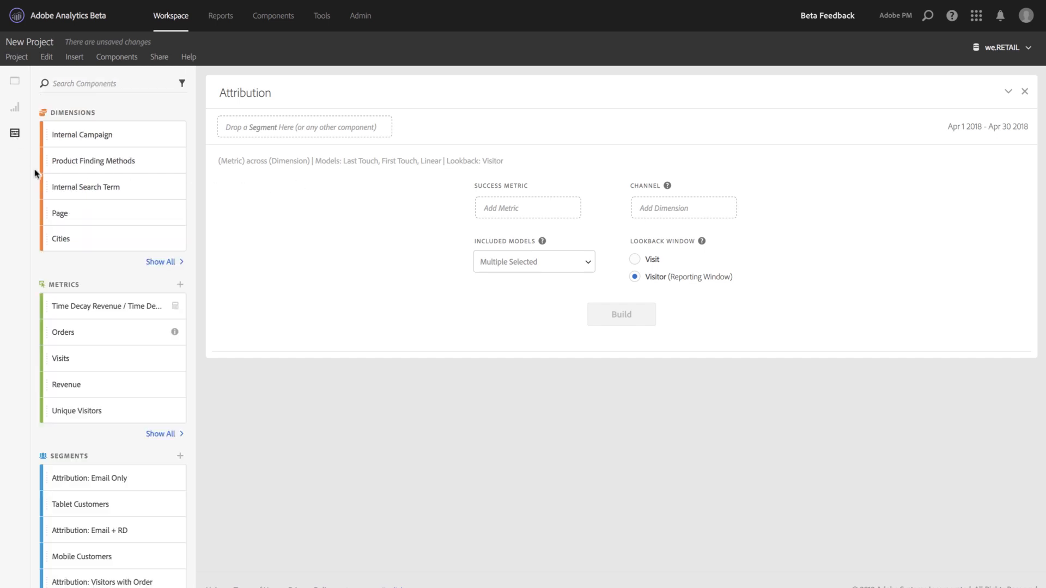
left_click_drag(64, 333, 527, 207)
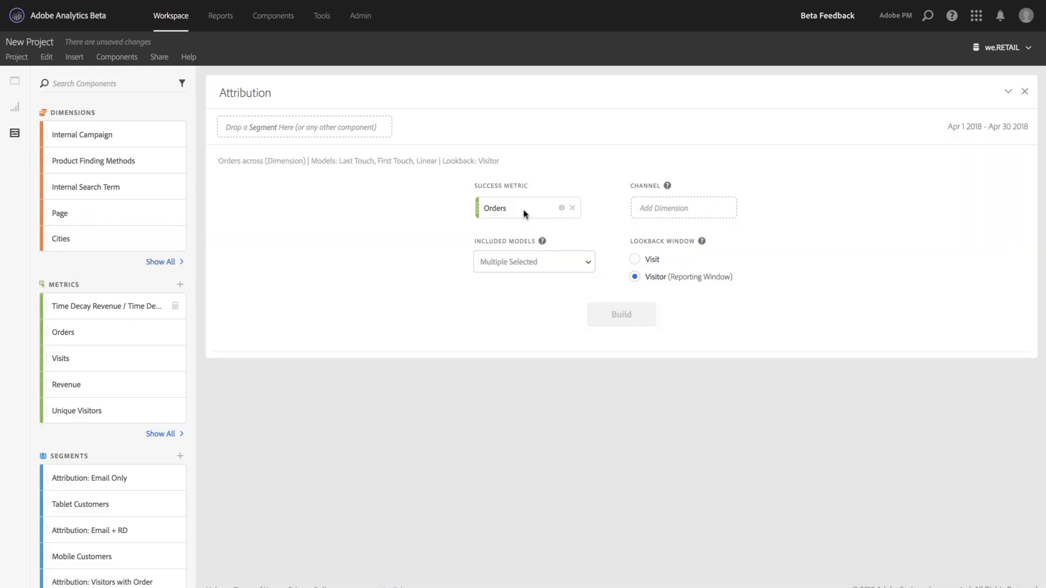
type("chan")
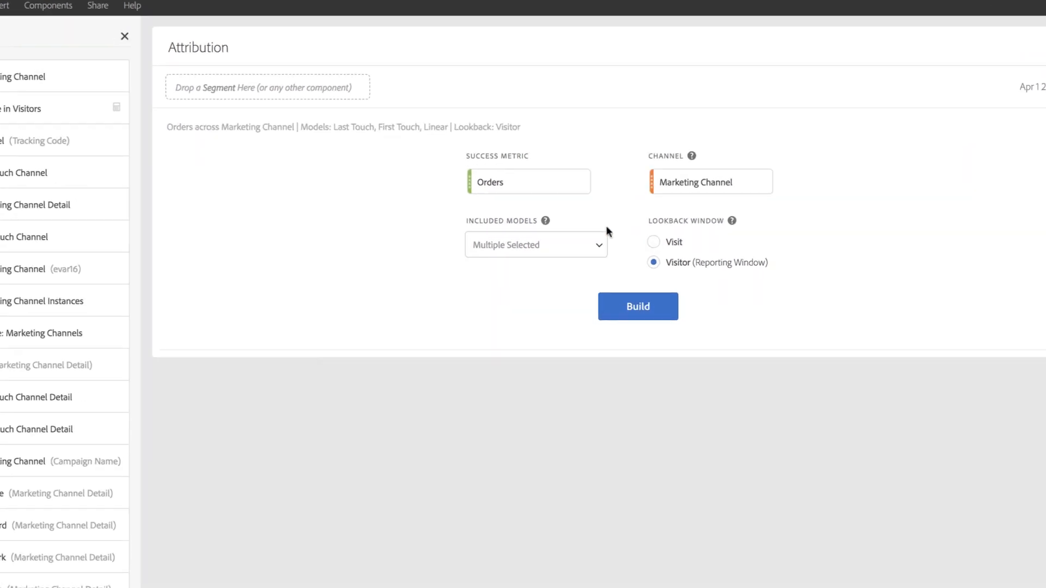
left_click(534, 245)
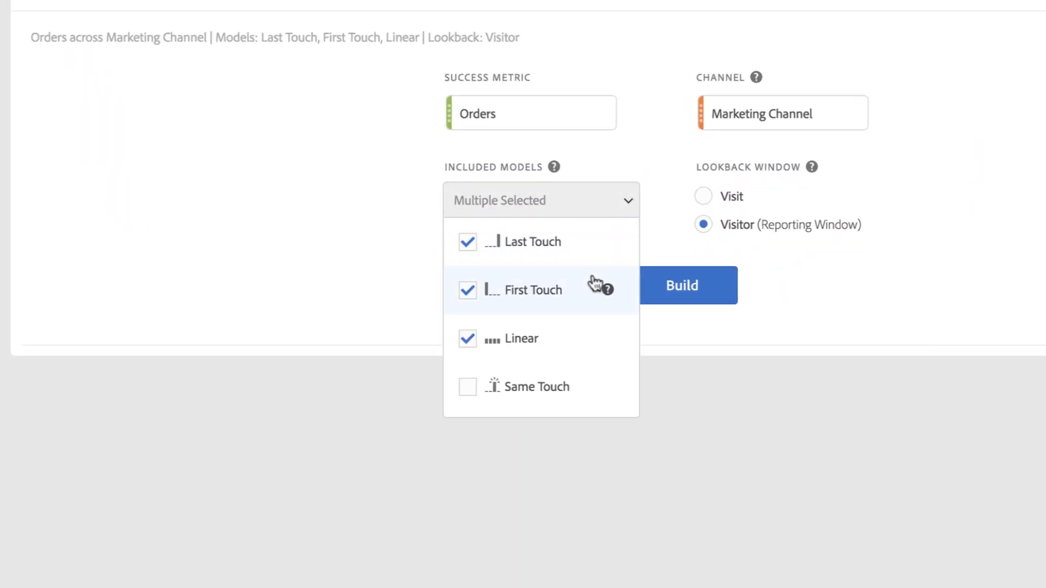
mouse_move(588, 284)
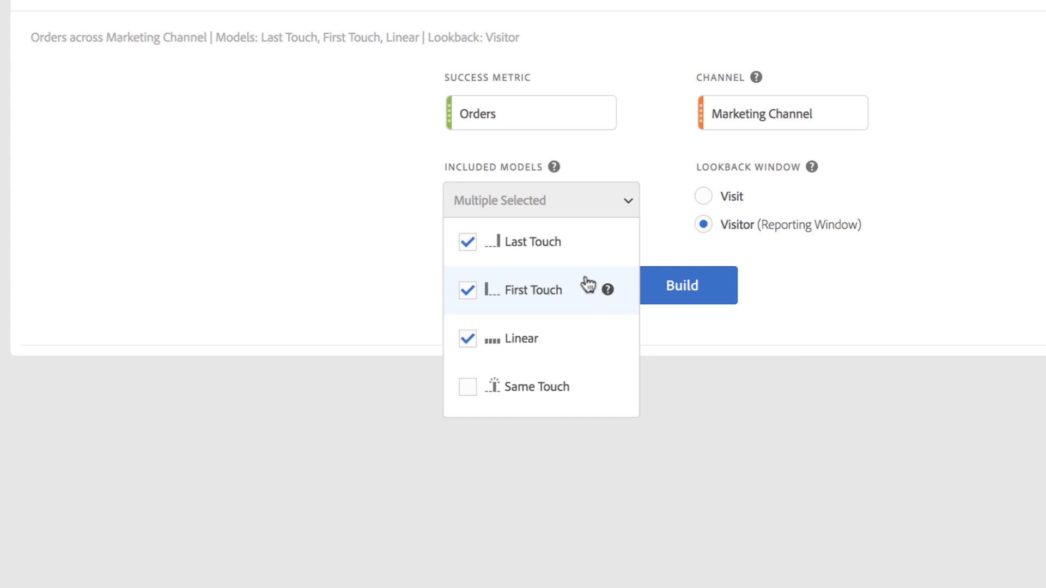
mouse_move(587, 283)
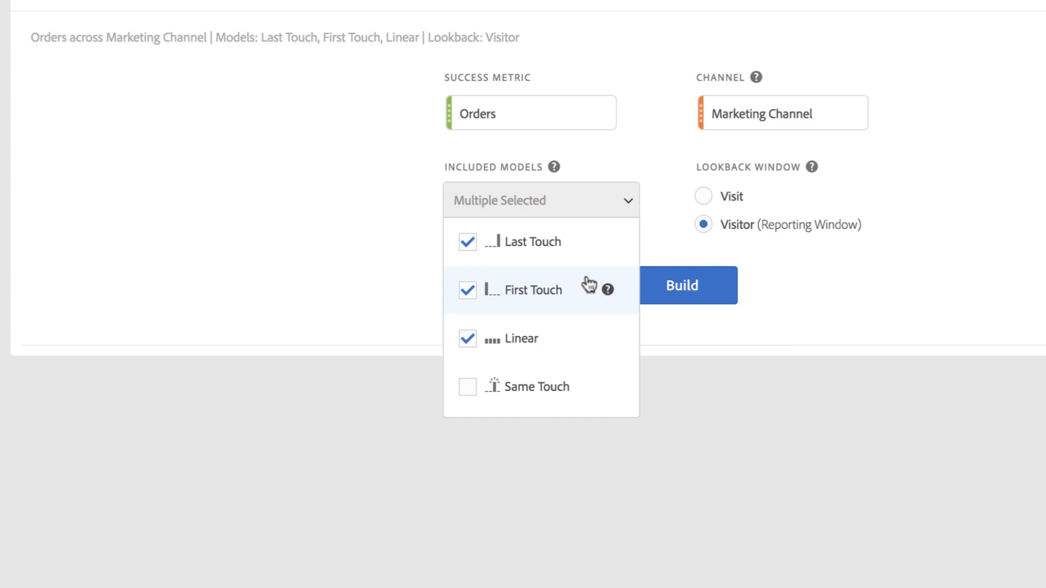
scroll("down", 3)
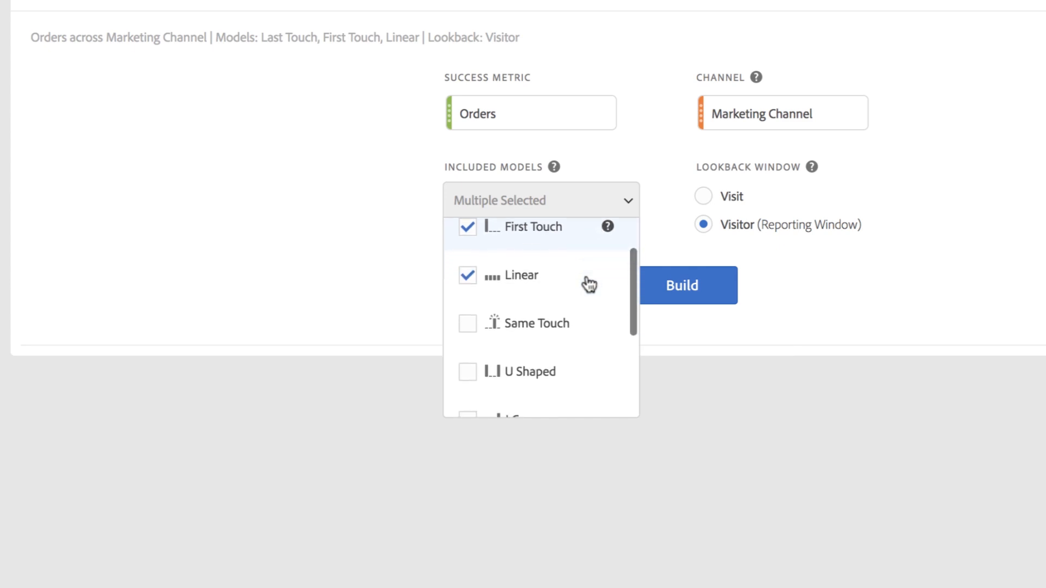
left_click(467, 308)
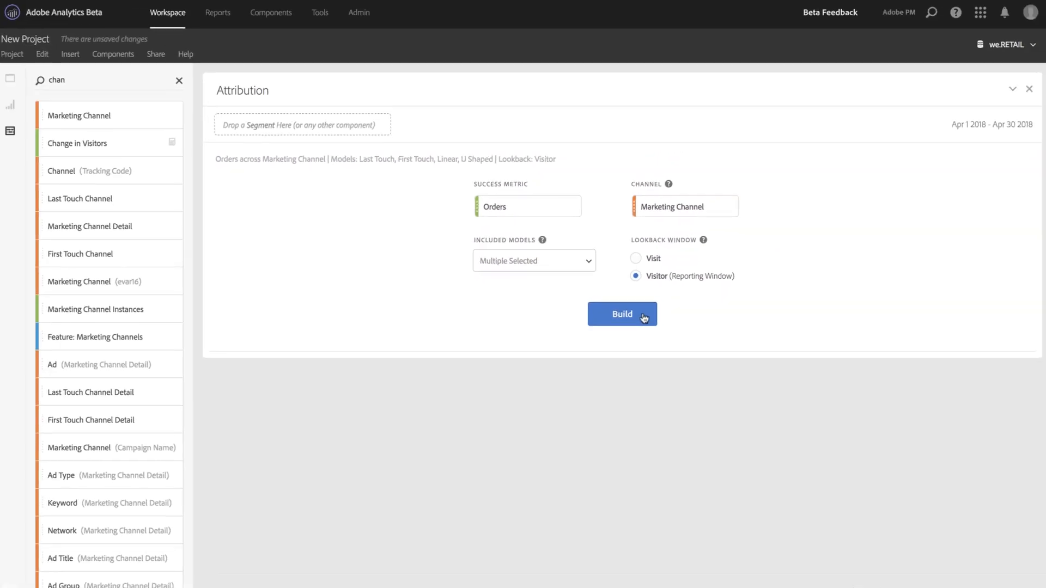
Build the panel to get 2,194 total Orders with chart and table comparing the four models.
left_click(621, 314)
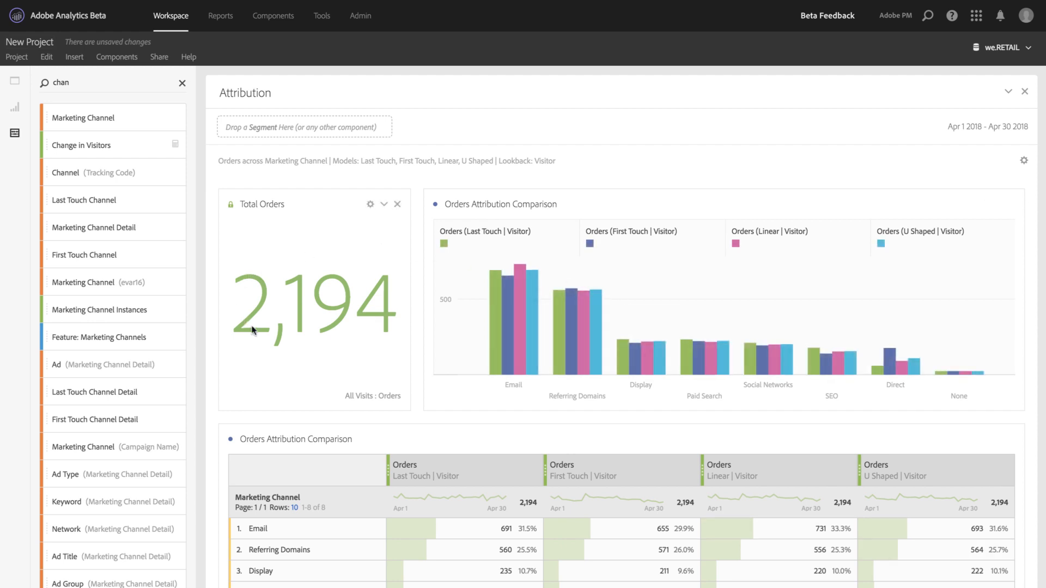
left_click(14, 139)
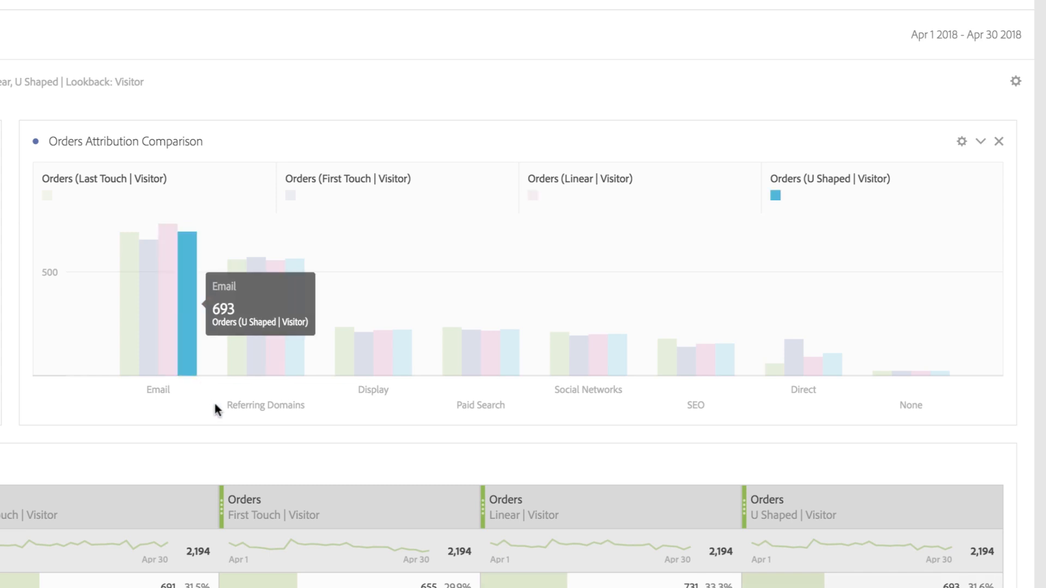
mouse_move(171, 371)
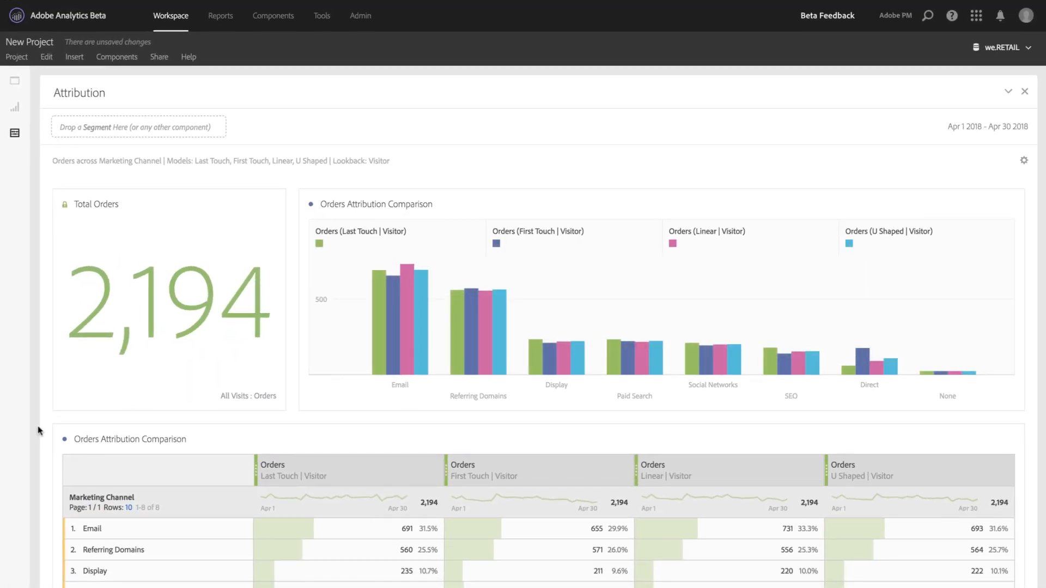
Scroll down to show the eight-channel table, Channel Overlap and Touchpoints per Journey.
scroll("down", 3)
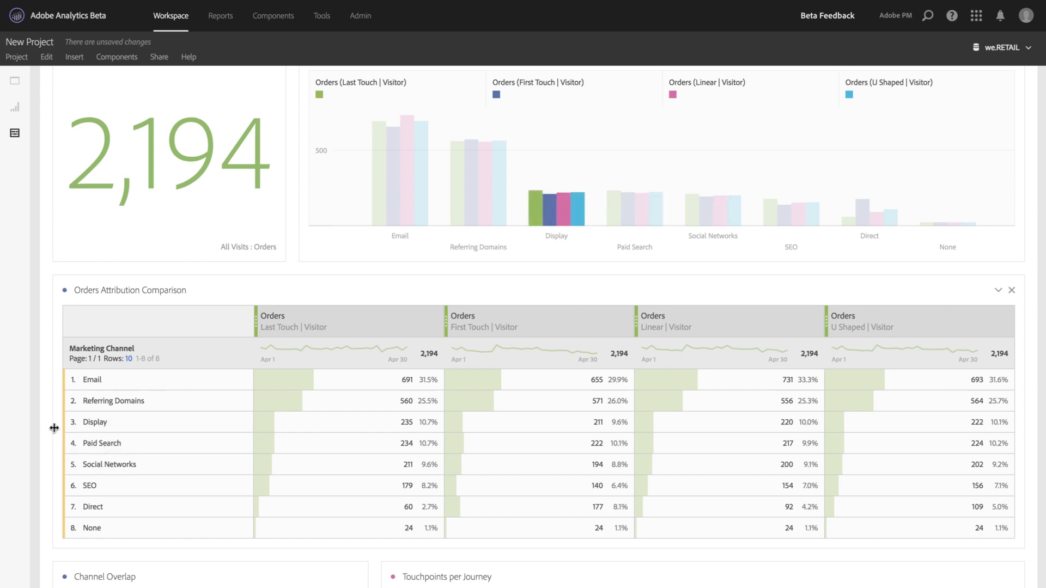
scroll("down", 3)
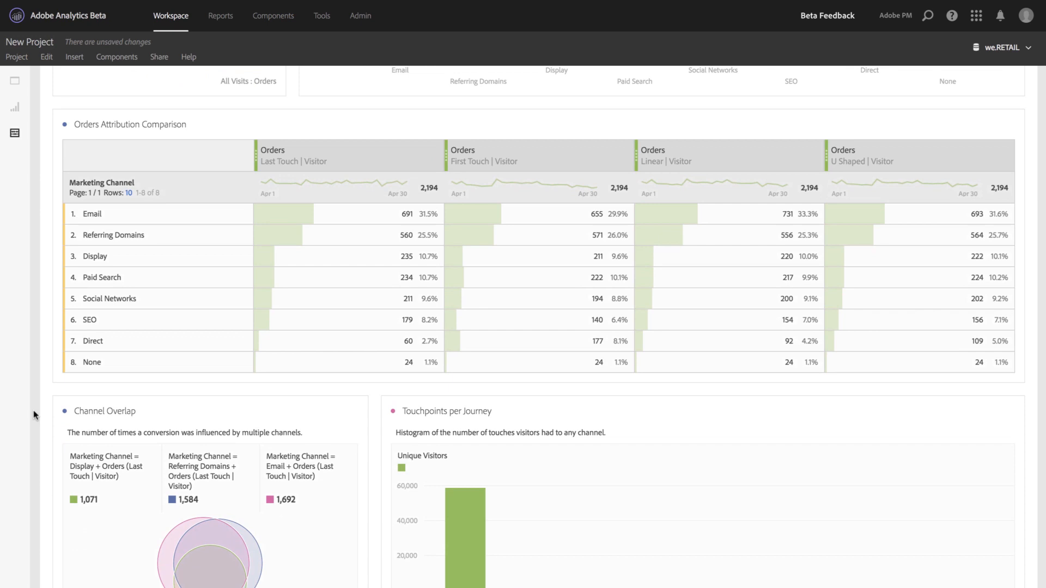
scroll("down", 3)
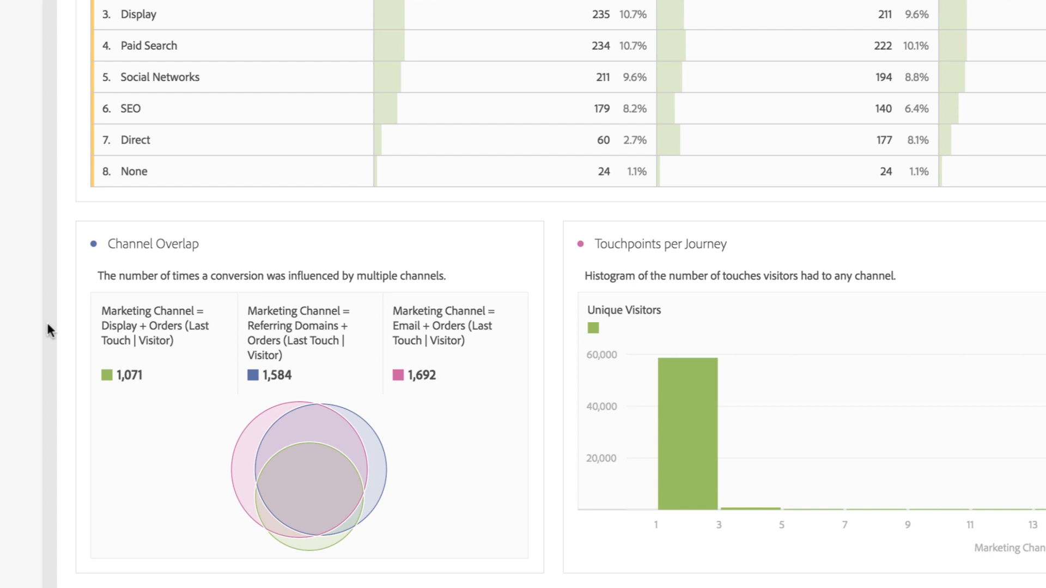
mouse_move(225, 519)
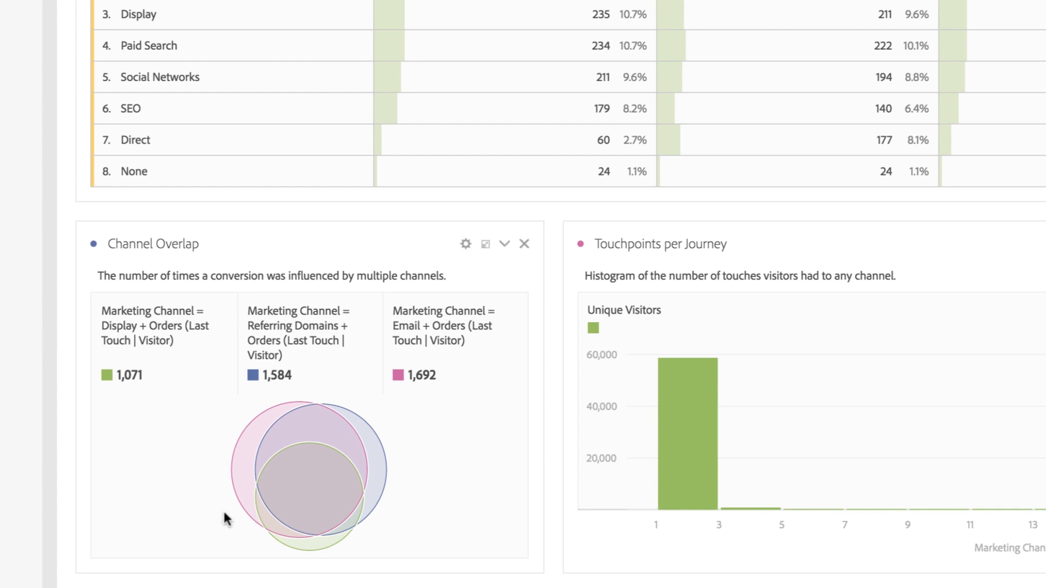
mouse_move(290, 486)
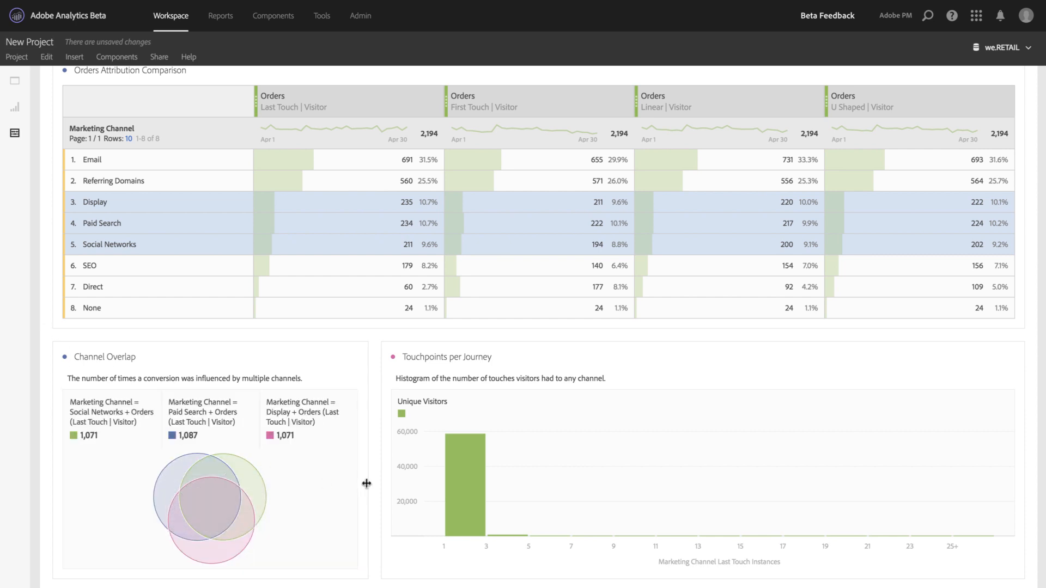
mouse_move(372, 488)
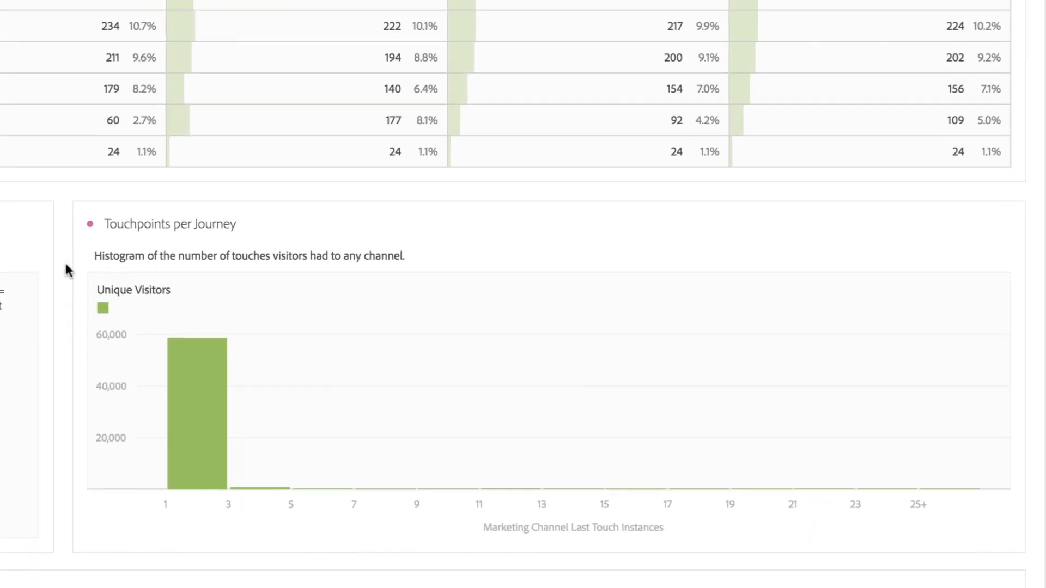
scroll("down", 3)
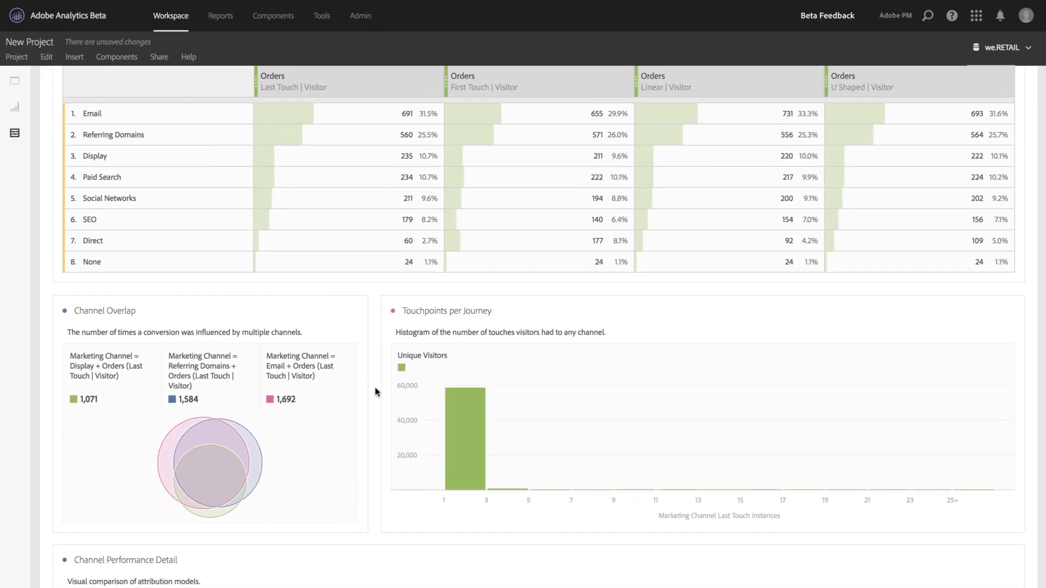
scroll("down", 3)
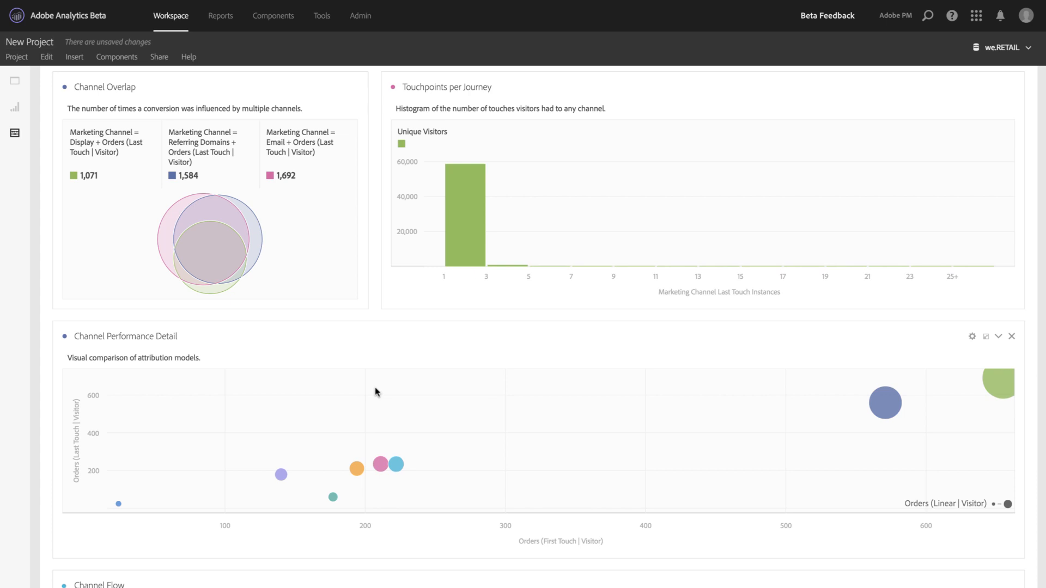
mouse_move(66, 406)
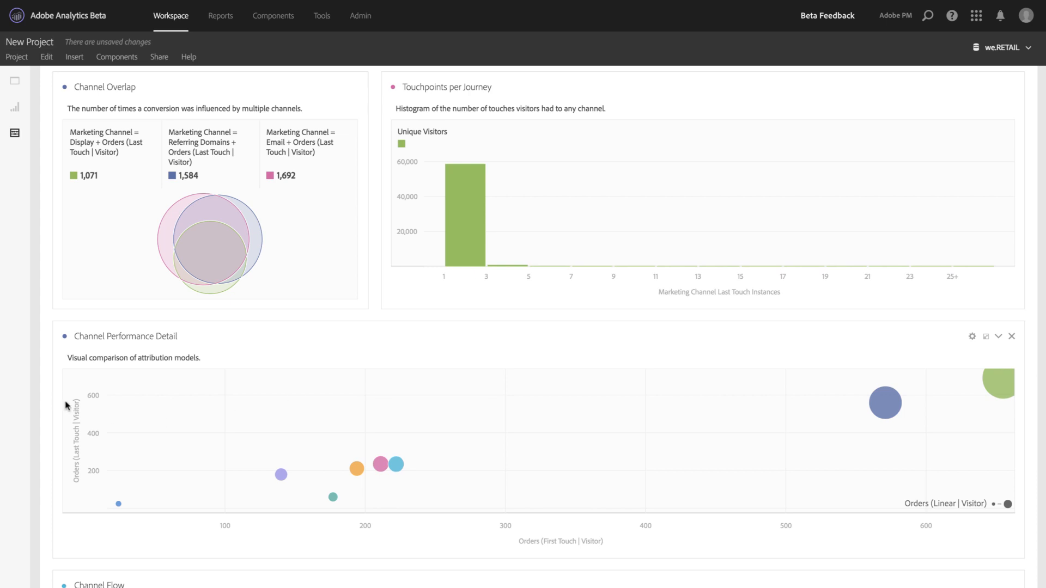
Scroll down to reveal the Channel Flow diagram dominated by Direct paths.
scroll("down", 3)
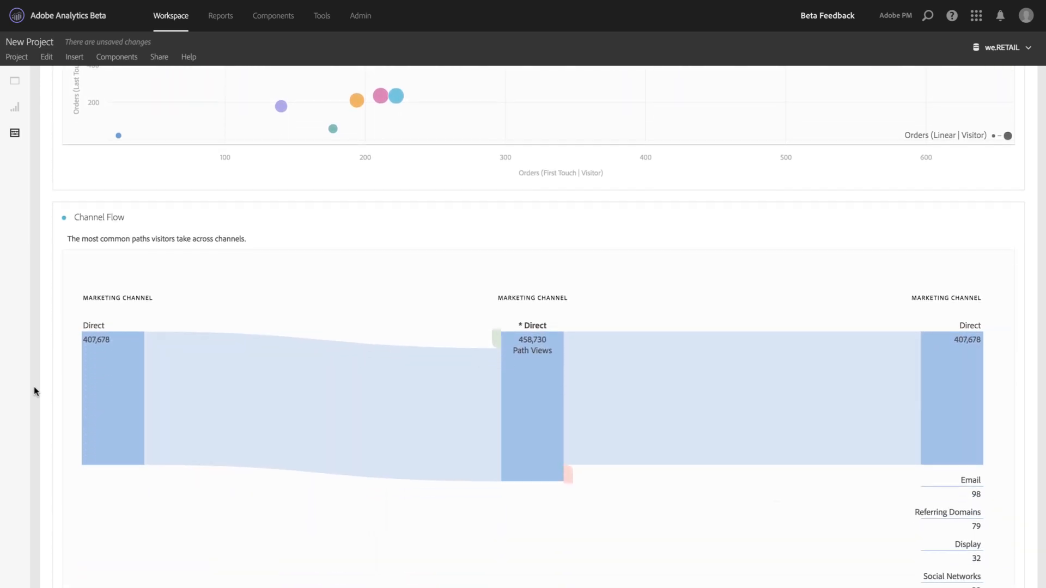
scroll("down", 3)
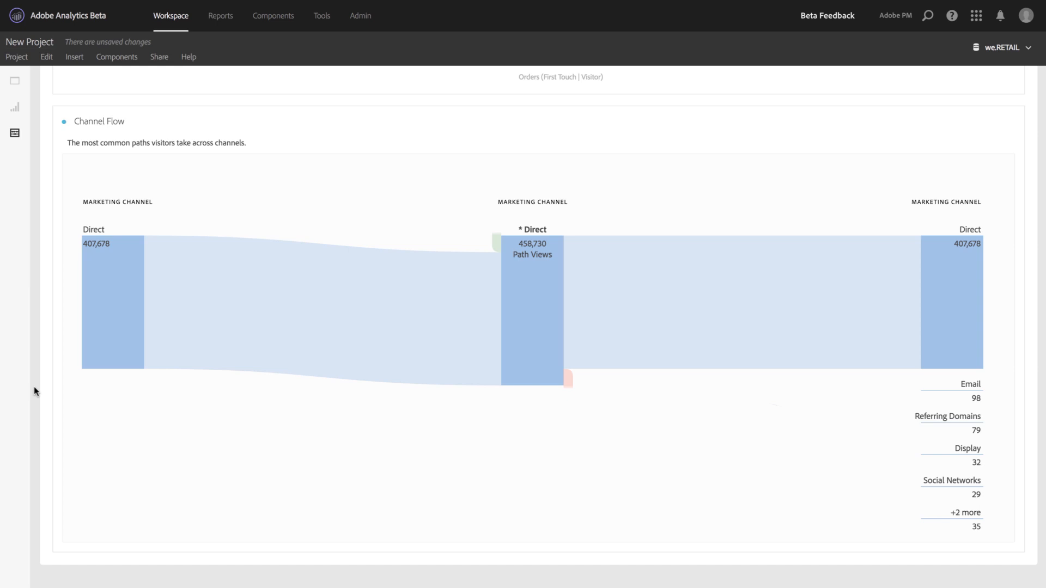
mouse_move(980, 310)
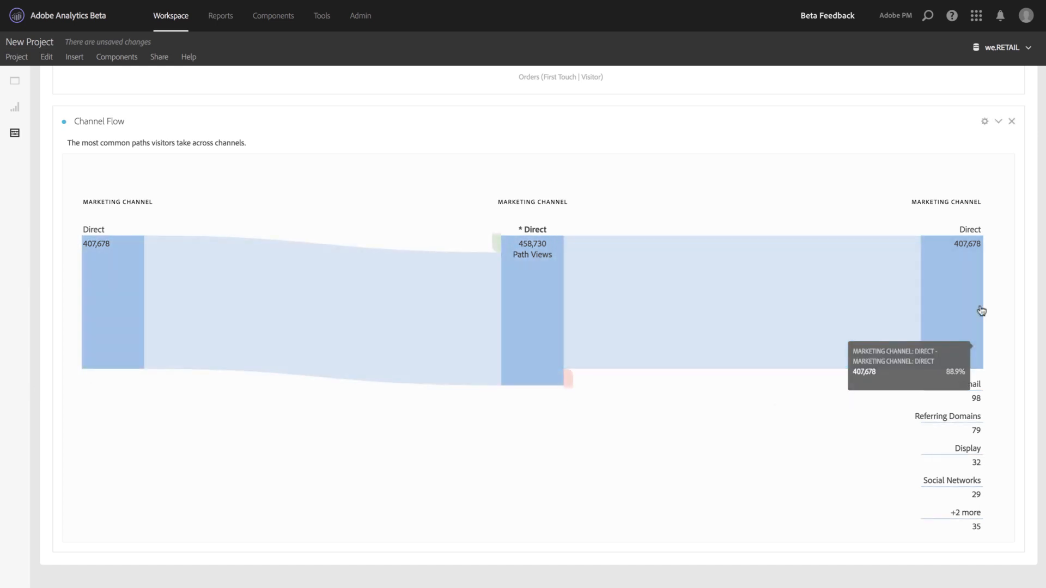